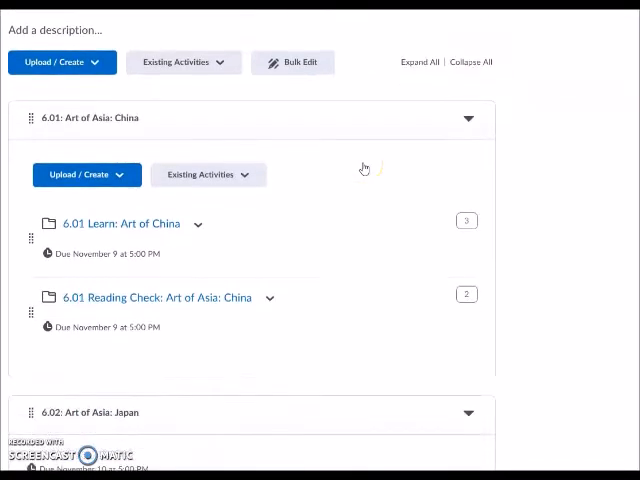
scroll(down, 3)
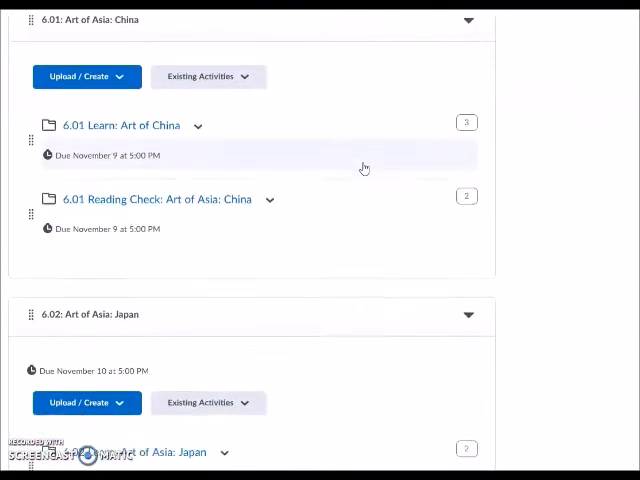
scroll(down, 3)
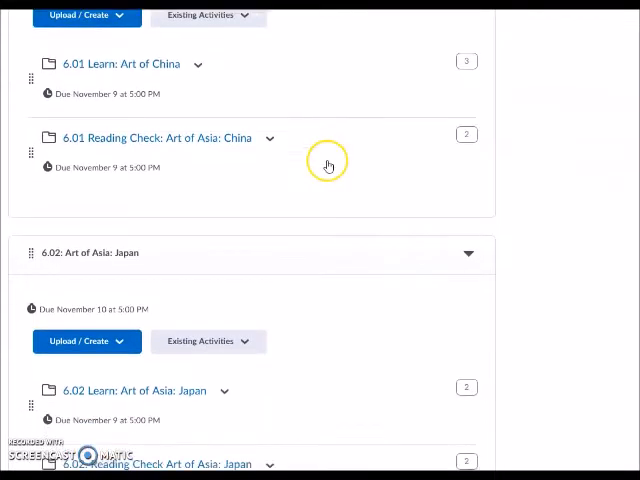
scroll(down, 3)
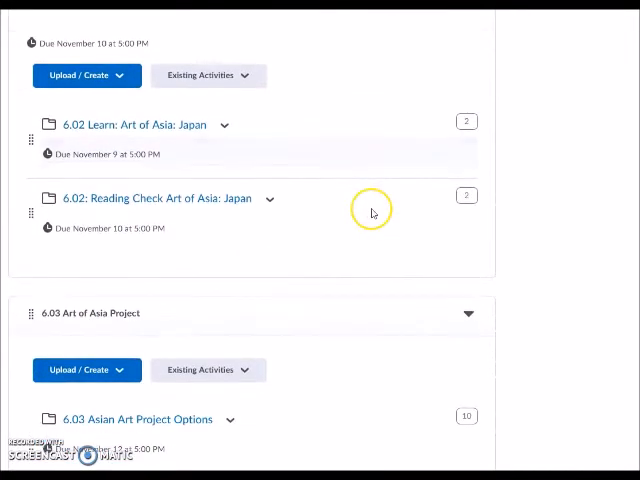
scroll(down, 3)
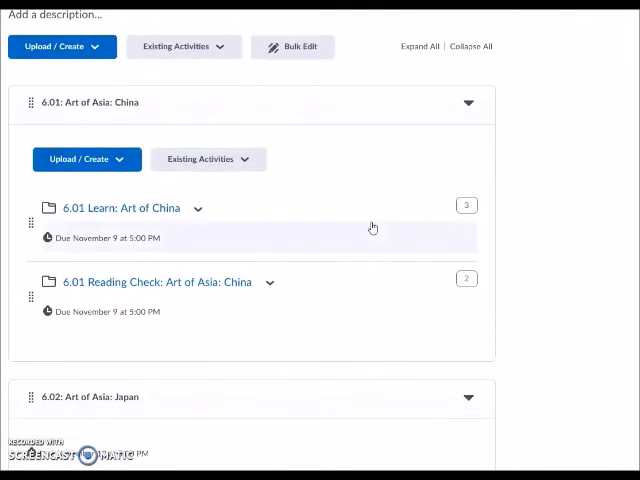
mouse_move(164, 192)
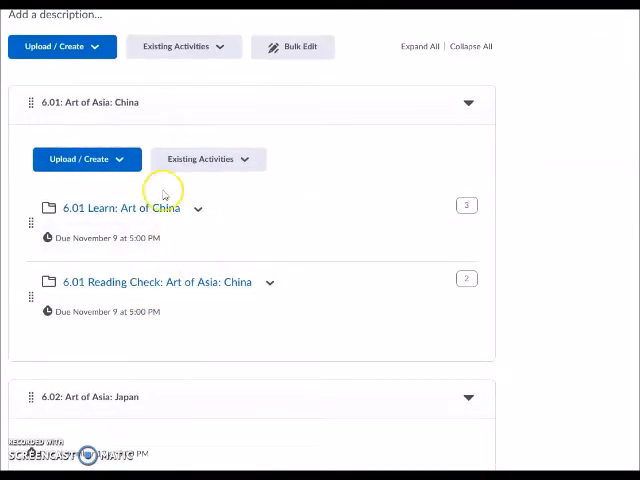
mouse_move(170, 288)
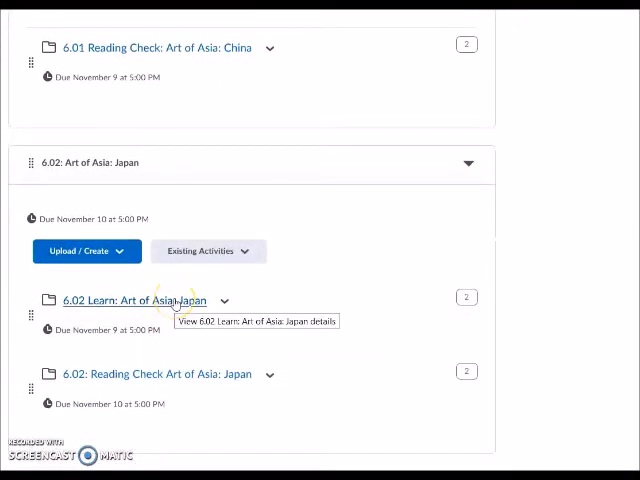
scroll(down, 3)
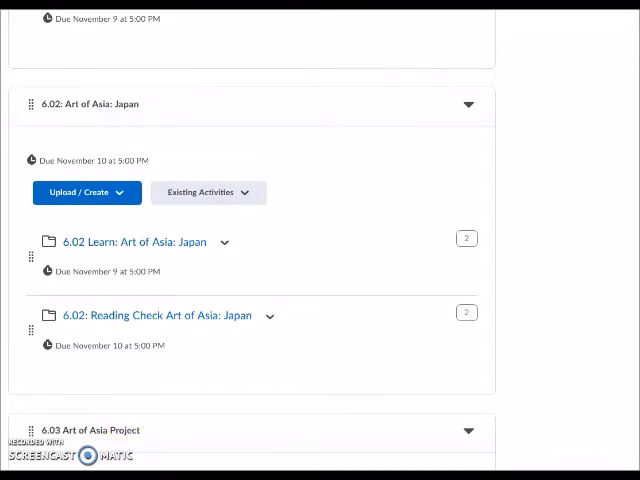
scroll(down, 3)
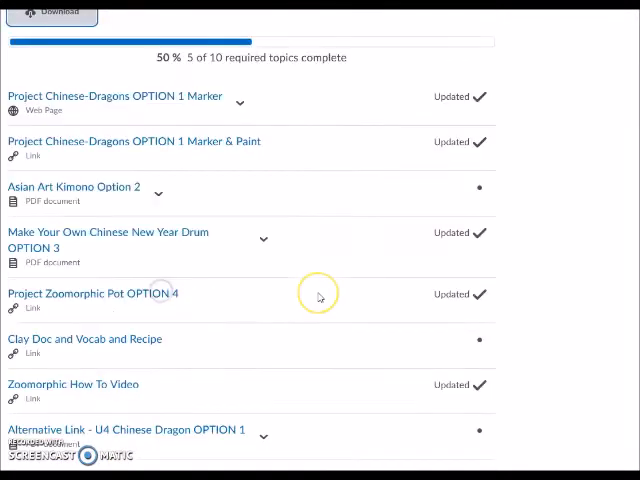
scroll(up, 3)
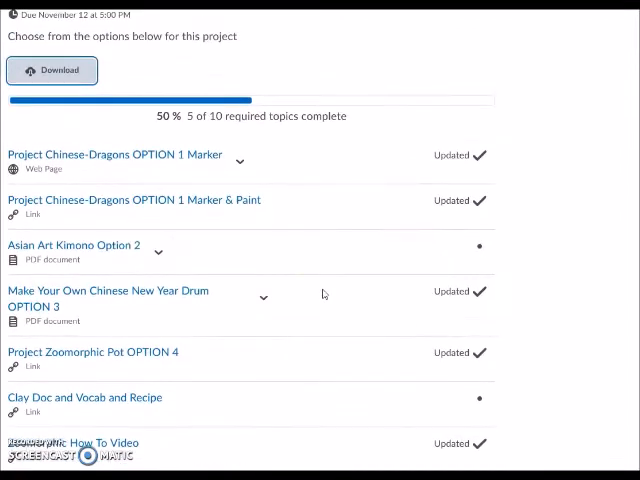
scroll(down, 3)
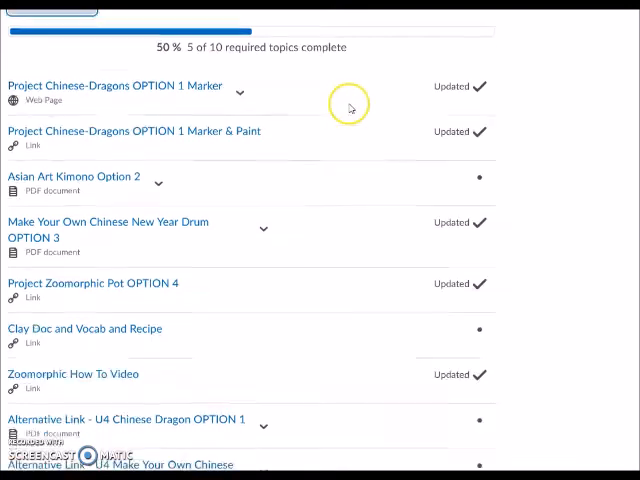
scroll(down, 3)
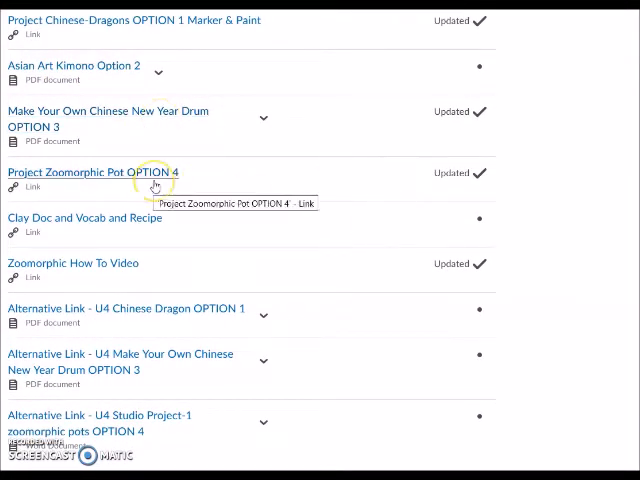
mouse_move(116, 224)
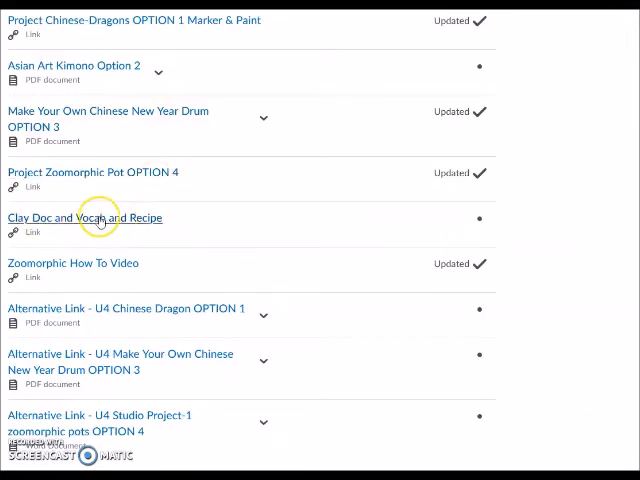
mouse_move(148, 218)
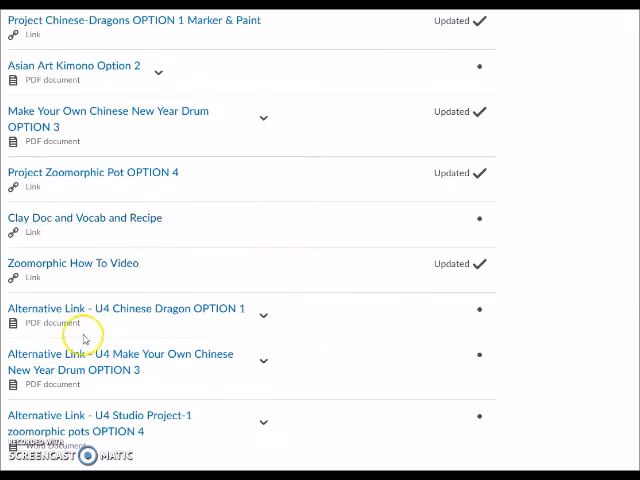
mouse_move(126, 332)
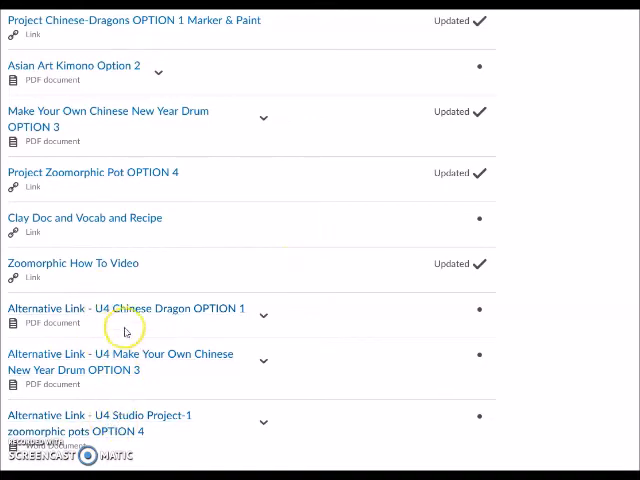
mouse_move(324, 318)
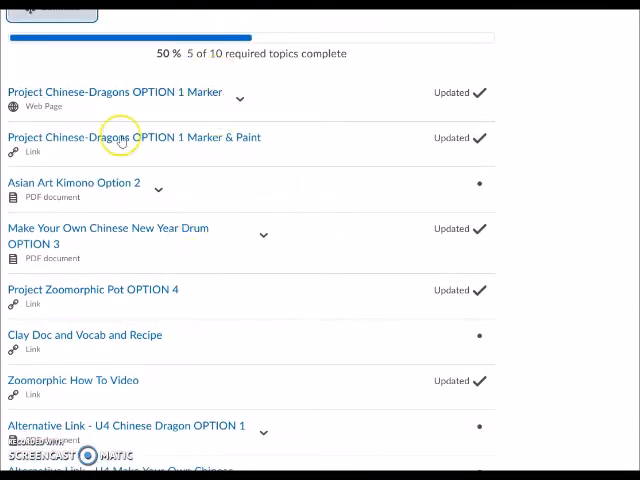
scroll(down, 3)
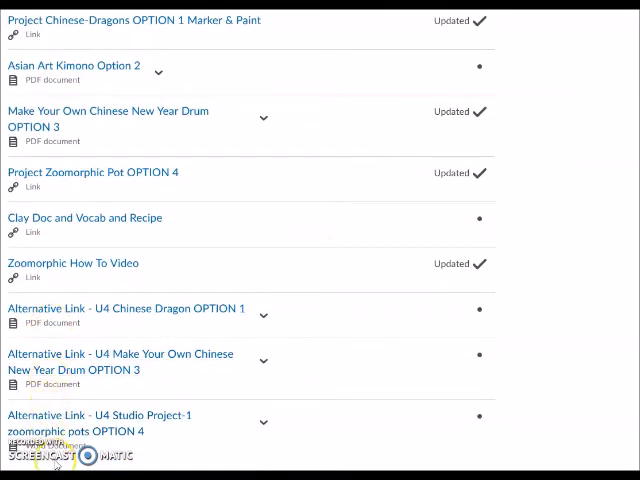
mouse_move(240, 120)
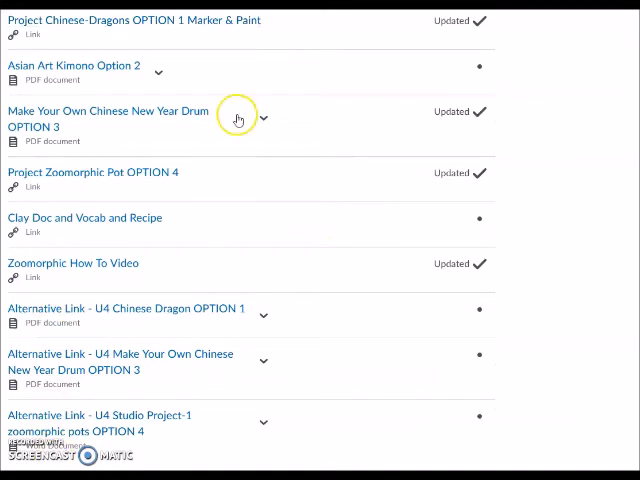
mouse_move(356, 400)
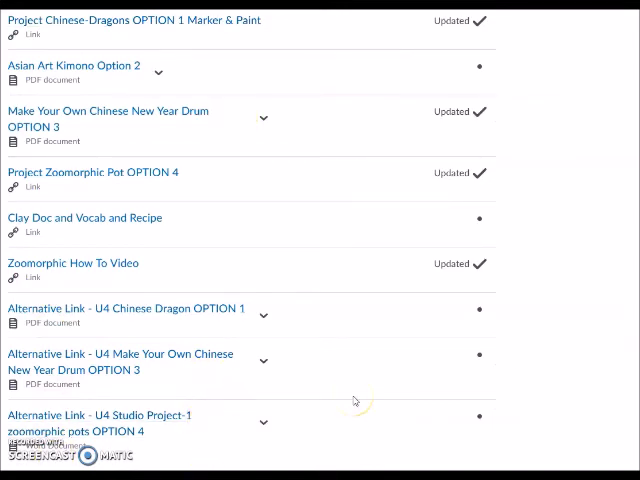